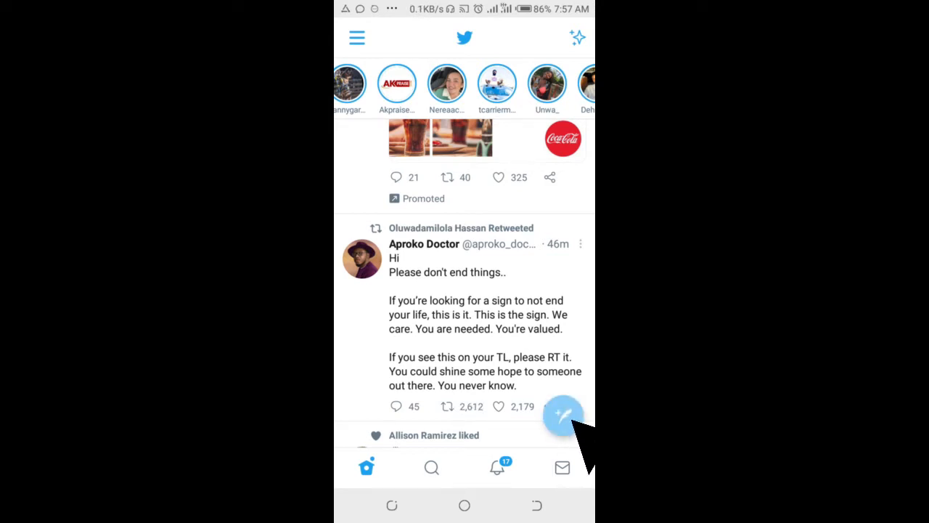
Begin a new tweet draft with the cursor in the 'What's happening?' field
left_click(563, 416)
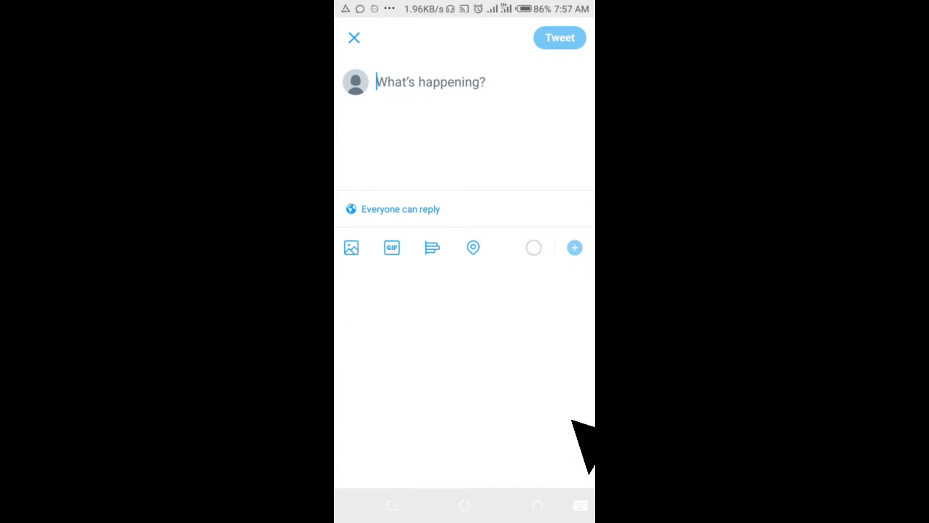
left_click(429, 81)
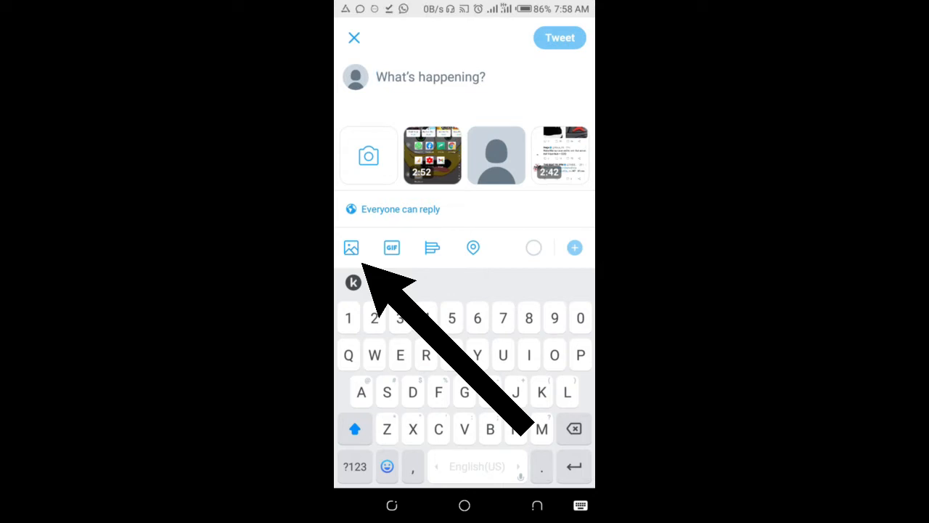
Pick four photos from the phone's Gallery grid for the tweet
left_click(352, 247)
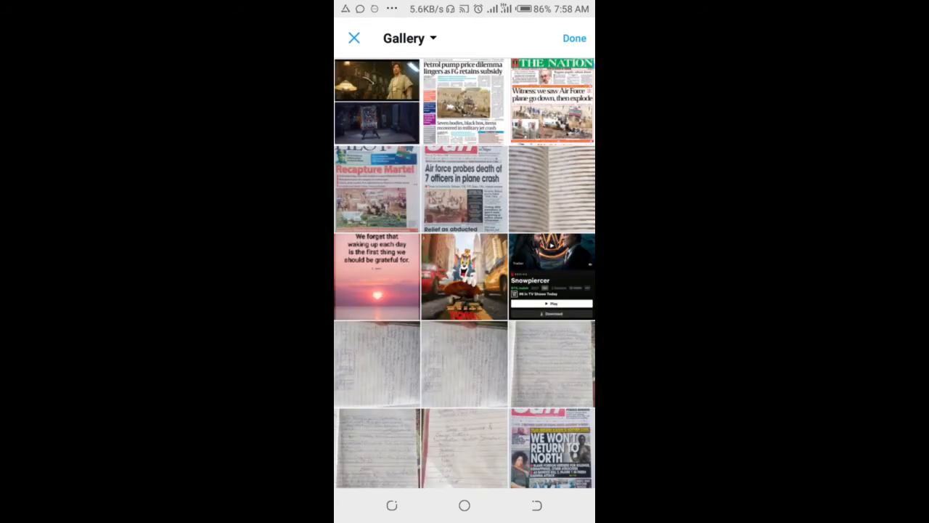
left_click(377, 279)
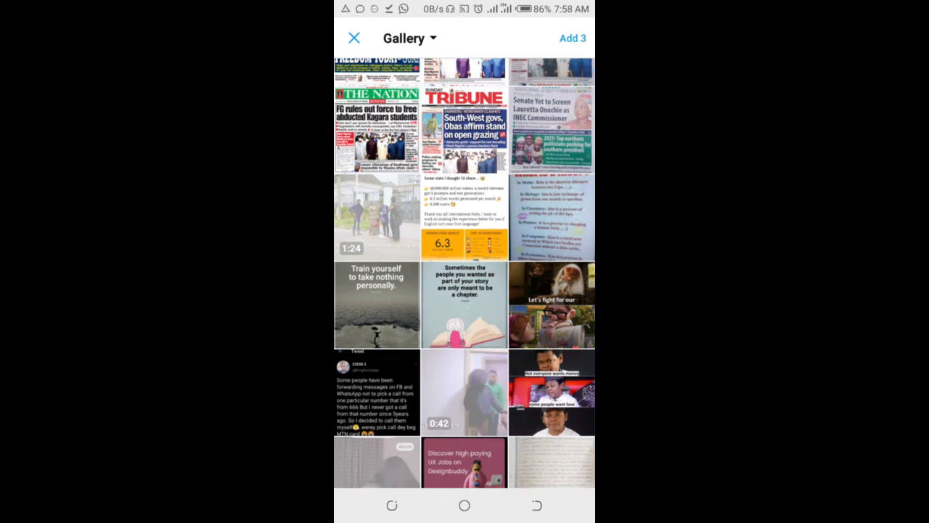
left_click(378, 305)
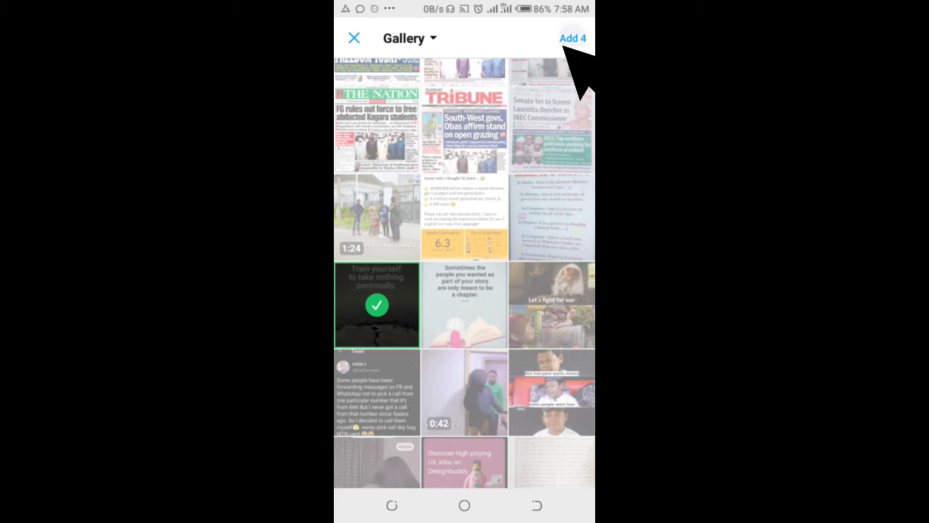
Confirm 'Add 4' so the four selected photos attach to the draft
left_click(573, 38)
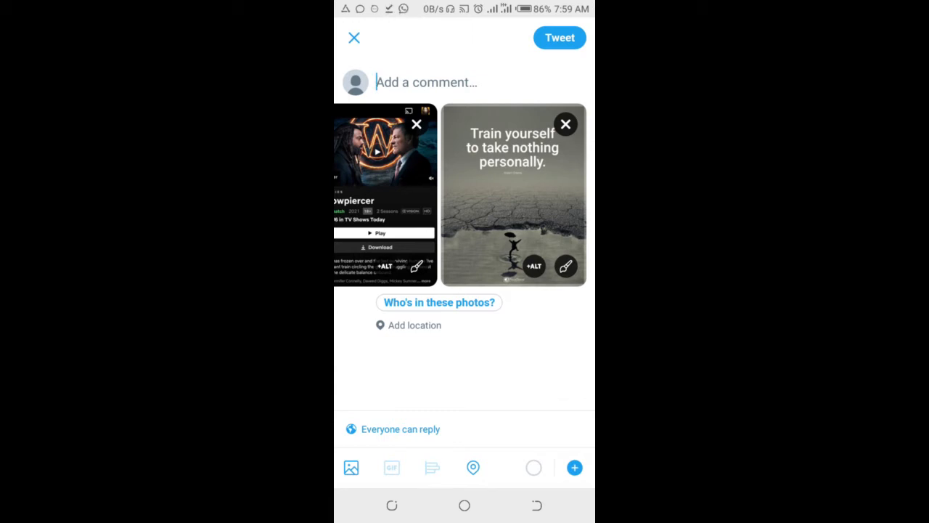
Publish the four-photo tweet and return to the home timeline feed
left_click(354, 38)
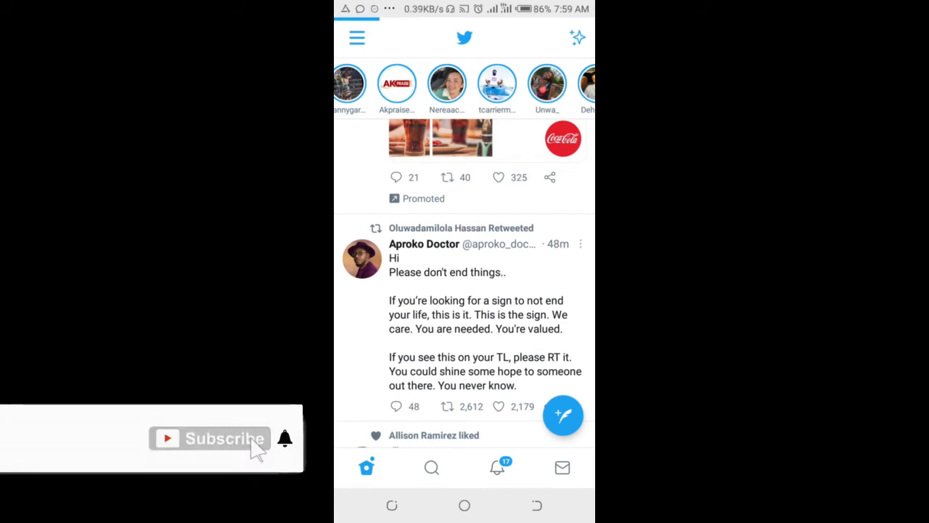
mouse_move(322, 450)
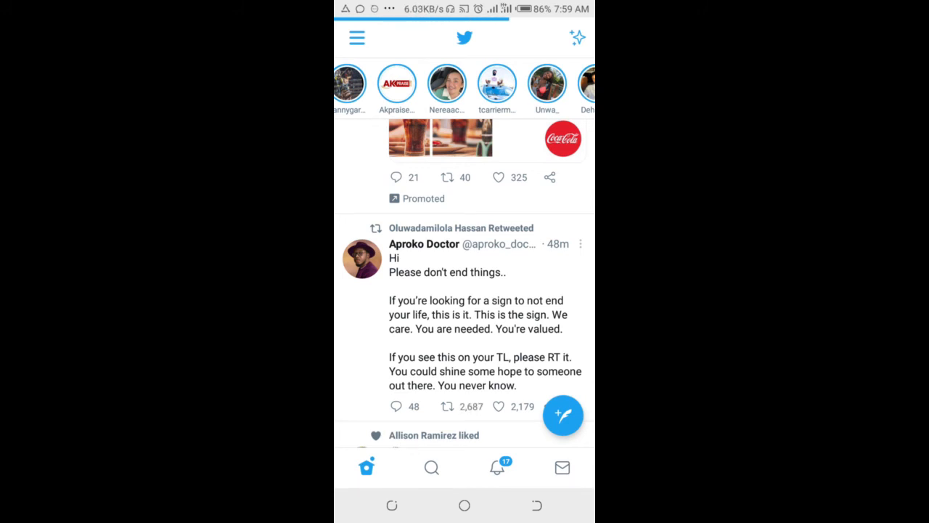
left_click(500, 406)
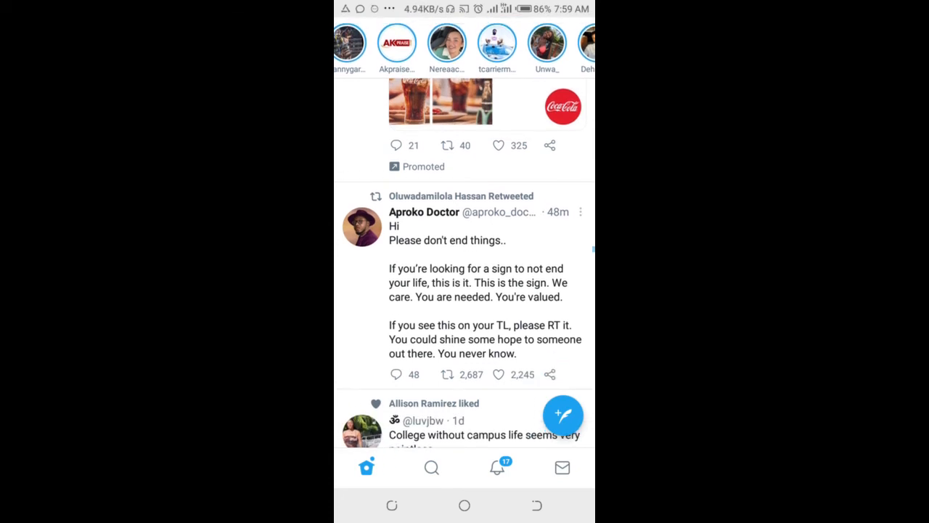
scroll("down", 3)
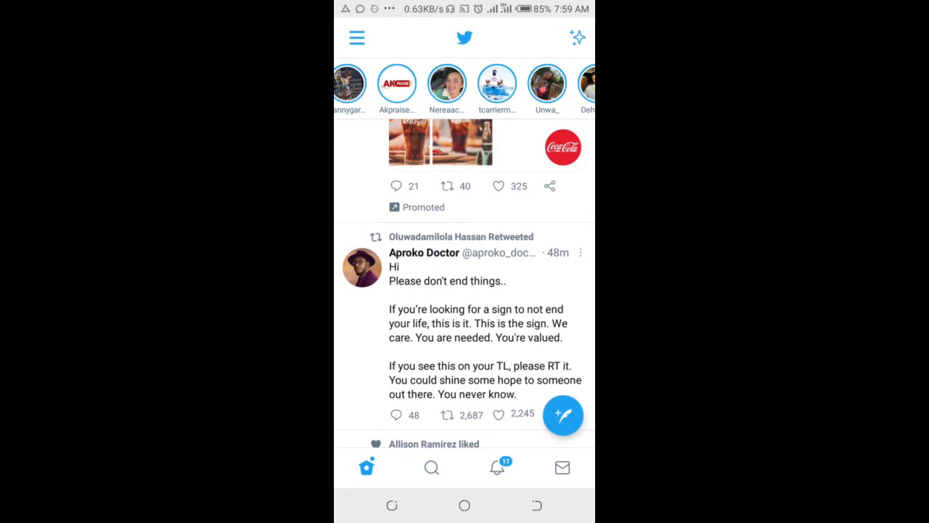
View your own profile's Tweets list with the new four-photo tweet on top
left_click(358, 37)
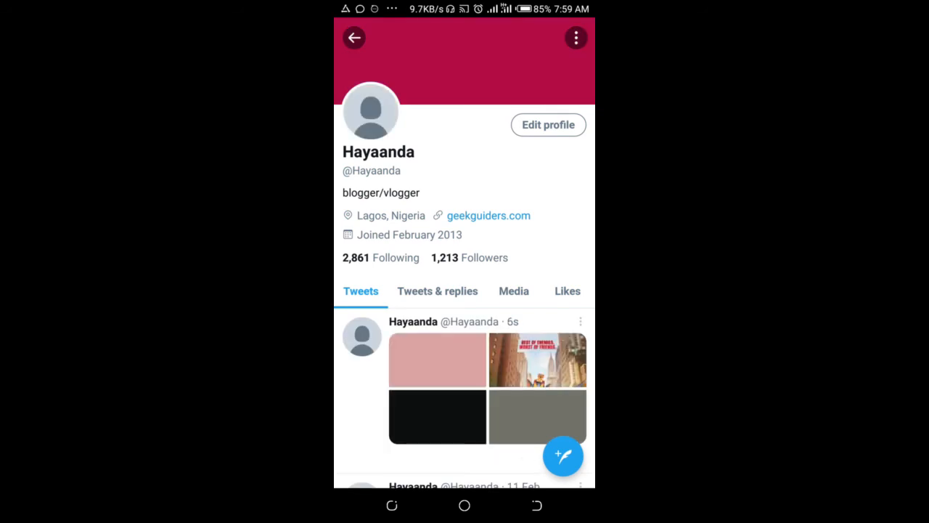
scroll("down", 3)
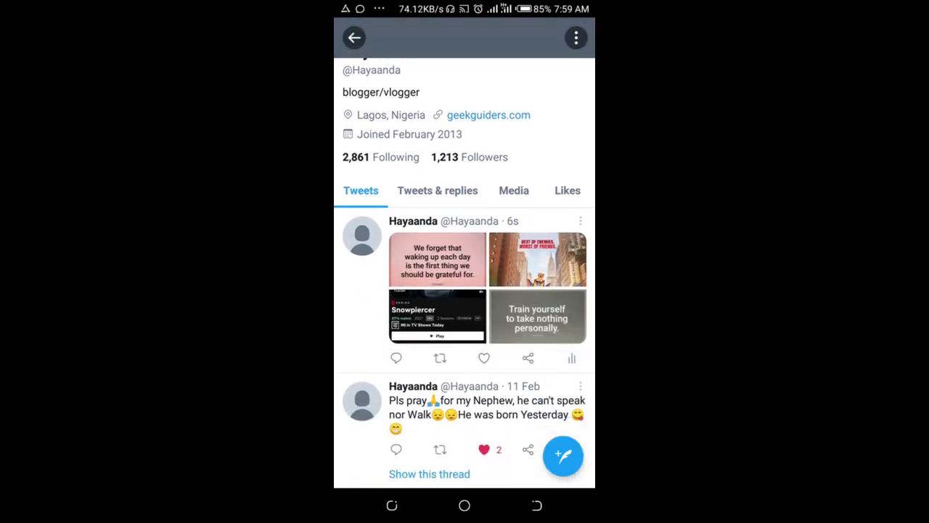